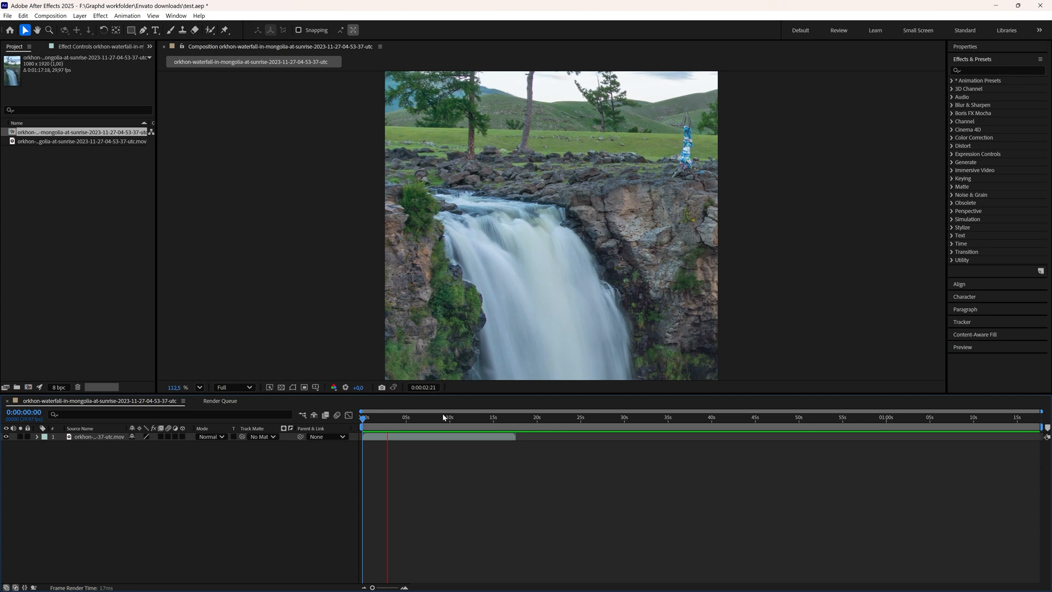
Step: Open Time Stretch for the waterfall layer, showing its 0:00:17:18 duration
{"action": "left_click", "coordinate": [389, 418]}
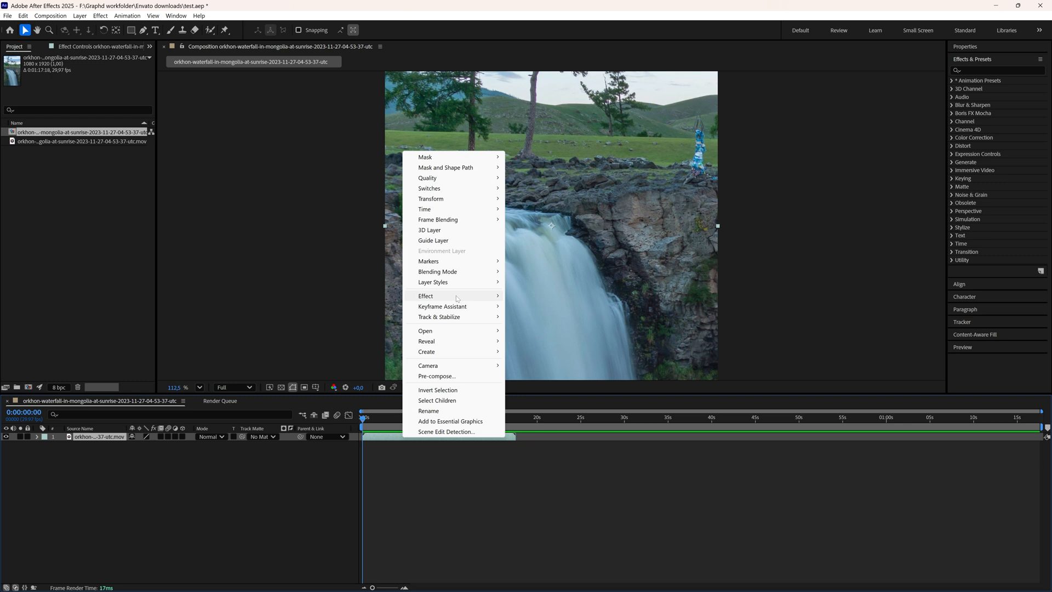
{"action": "mouse_move", "coordinate": [424, 209]}
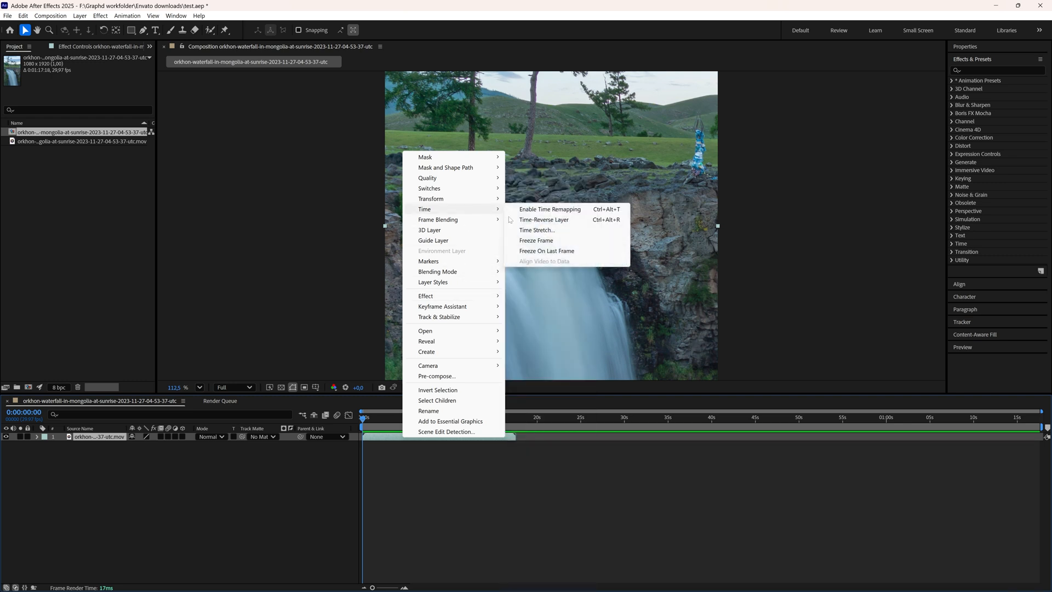
{"action": "left_click", "coordinate": [536, 230]}
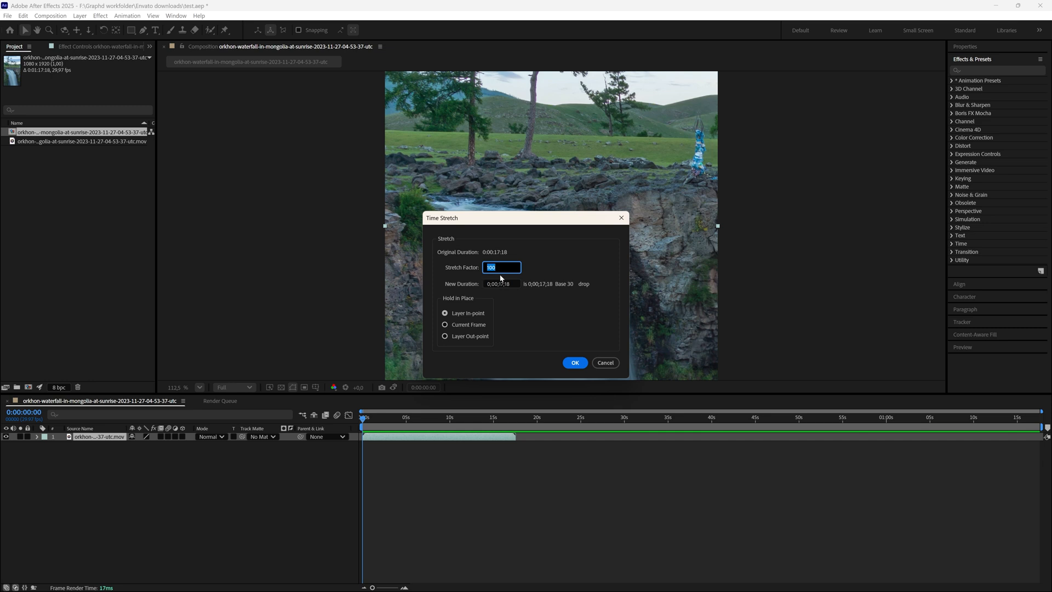
Step: Enter a stretch factor of 500, lengthening the waterfall layer to 0;01;28;02
{"action": "type", "text": "5"}
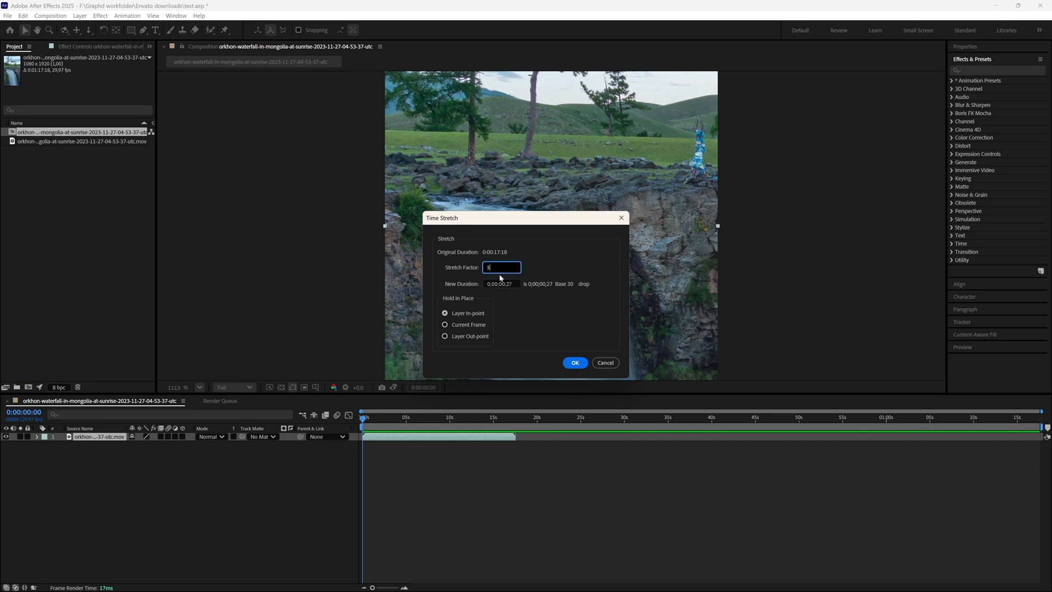
{"action": "type", "text": "00"}
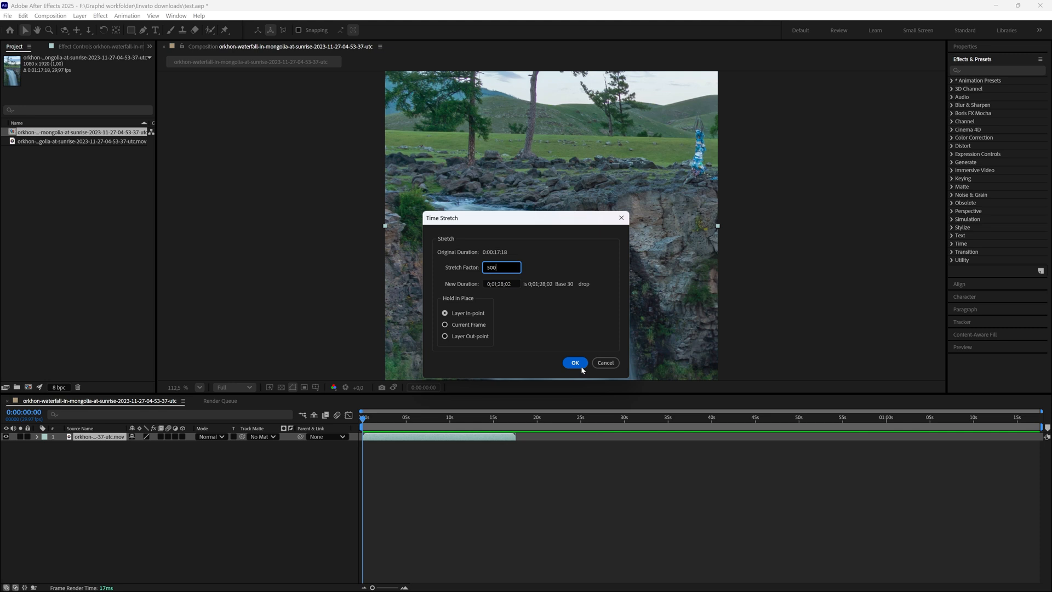
{"action": "left_click", "coordinate": [575, 362]}
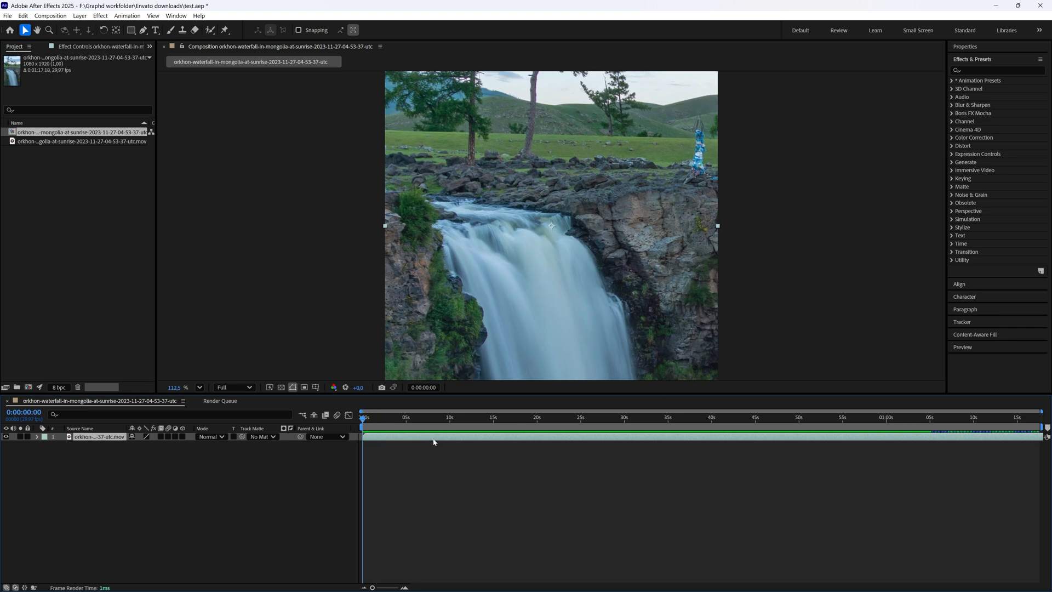
{"action": "mouse_move", "coordinate": [423, 426]}
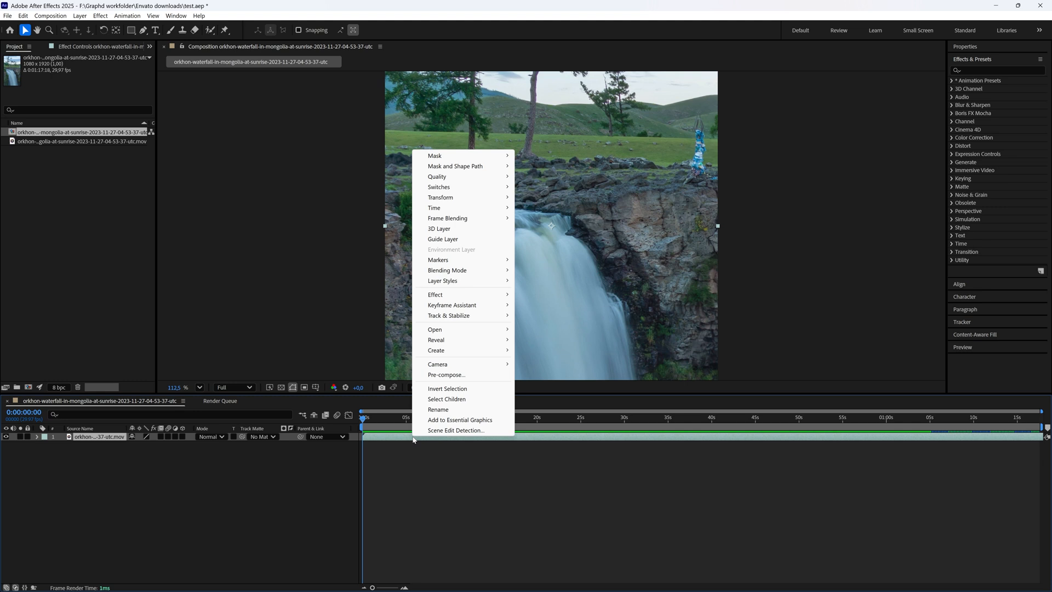
{"action": "mouse_move", "coordinate": [463, 218]}
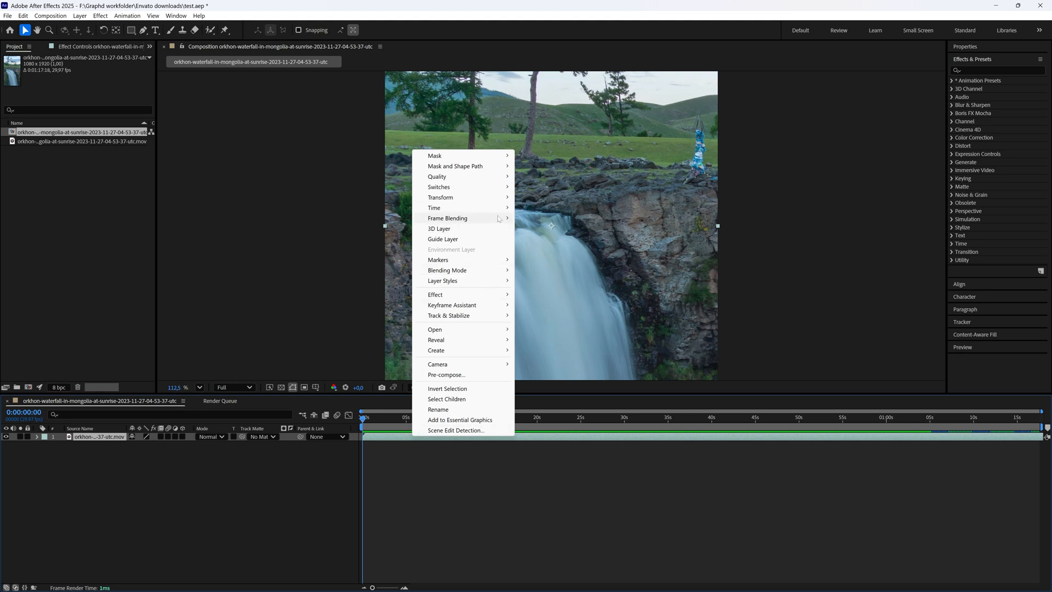
{"action": "mouse_move", "coordinate": [448, 218]}
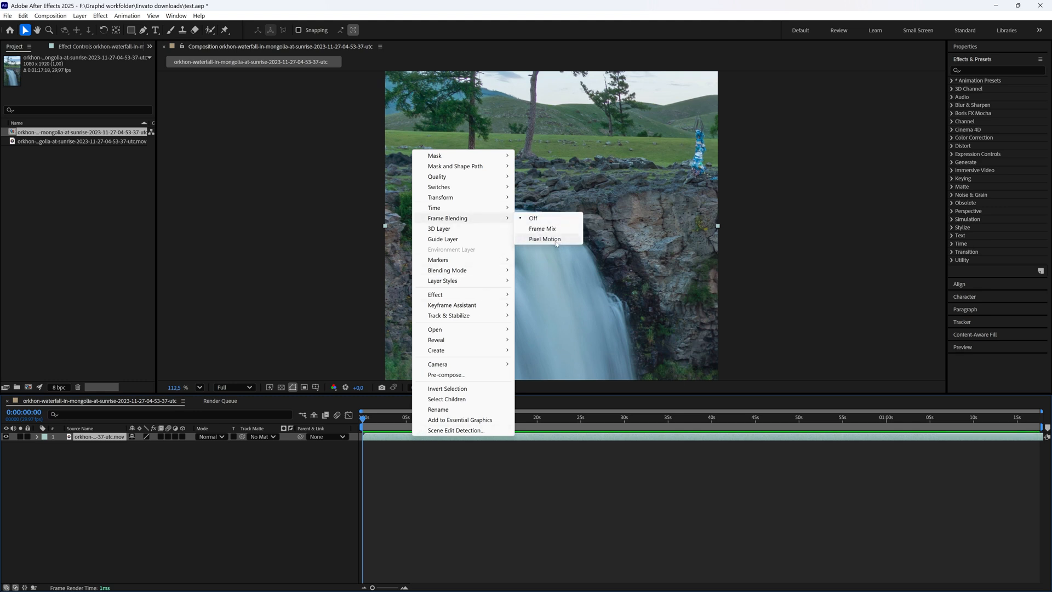
Step: Set the stretched waterfall layer's frame blending to Pixel Motion
{"action": "left_click", "coordinate": [546, 239]}
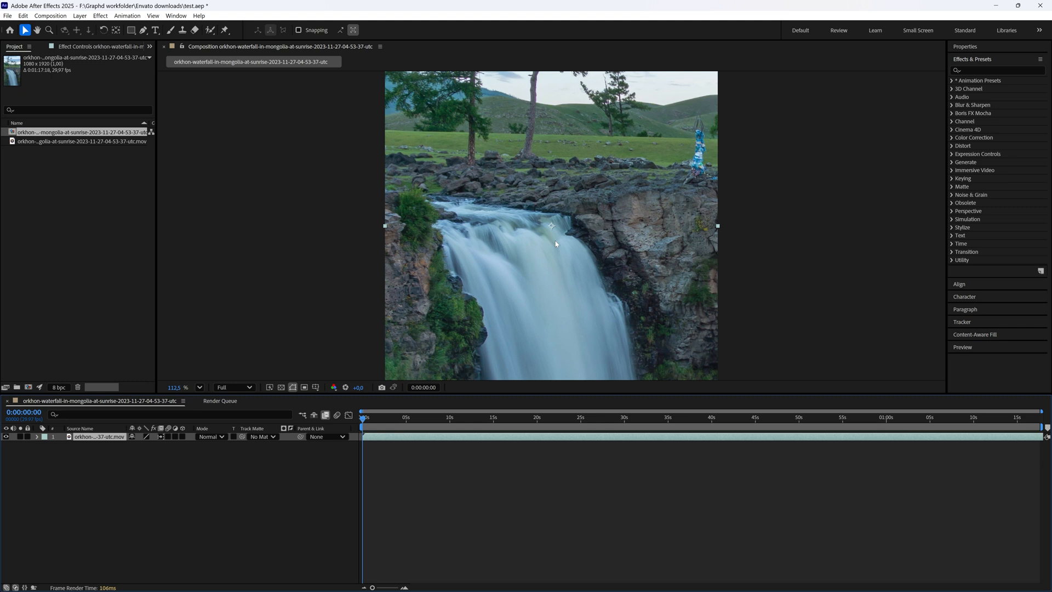
{"action": "mouse_move", "coordinate": [450, 355]}
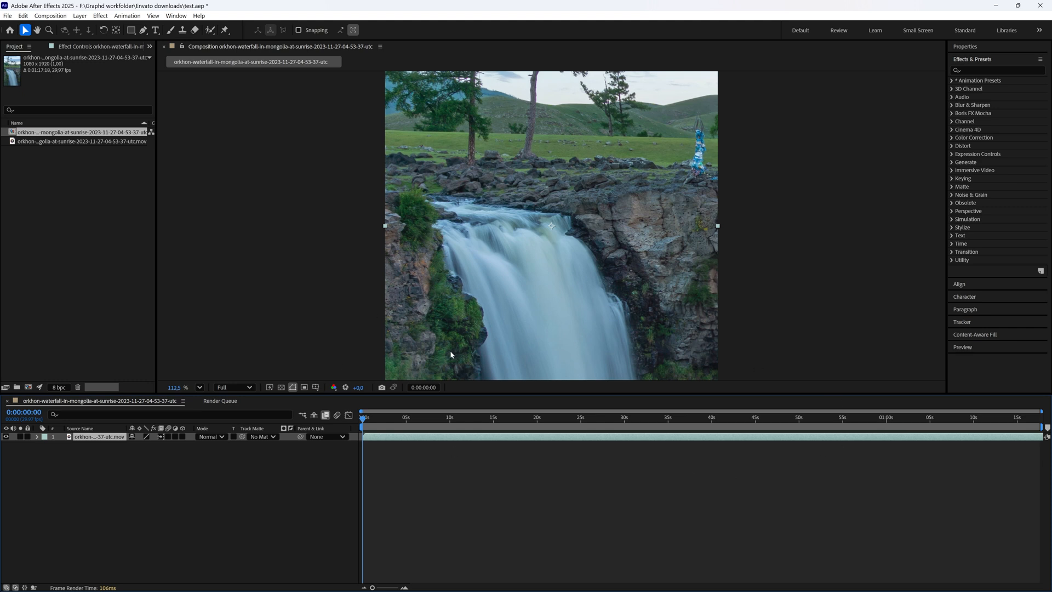
{"action": "mouse_move", "coordinate": [440, 273]}
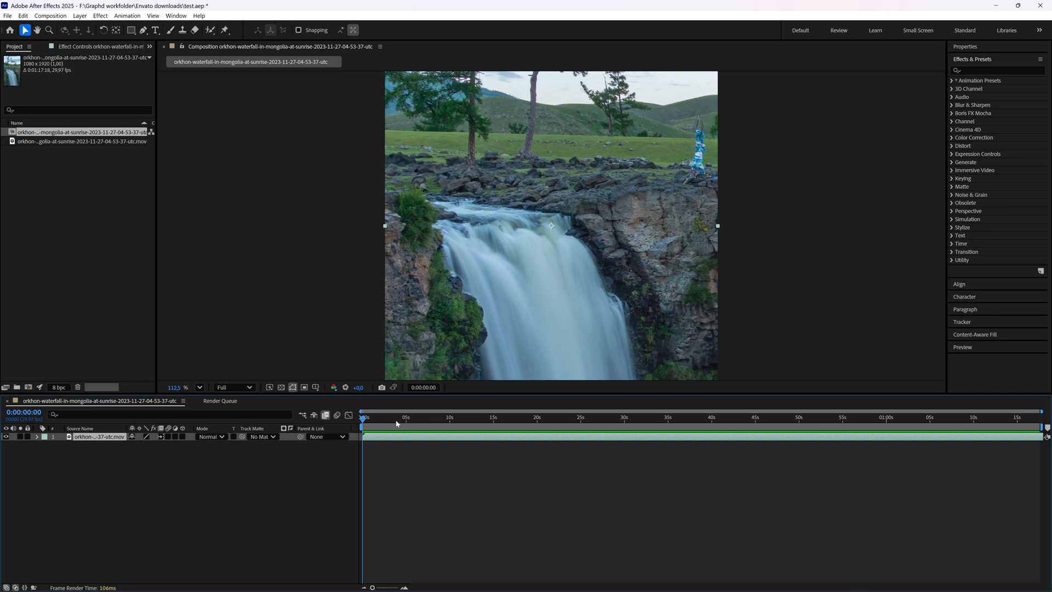
{"action": "mouse_move", "coordinate": [722, 483]}
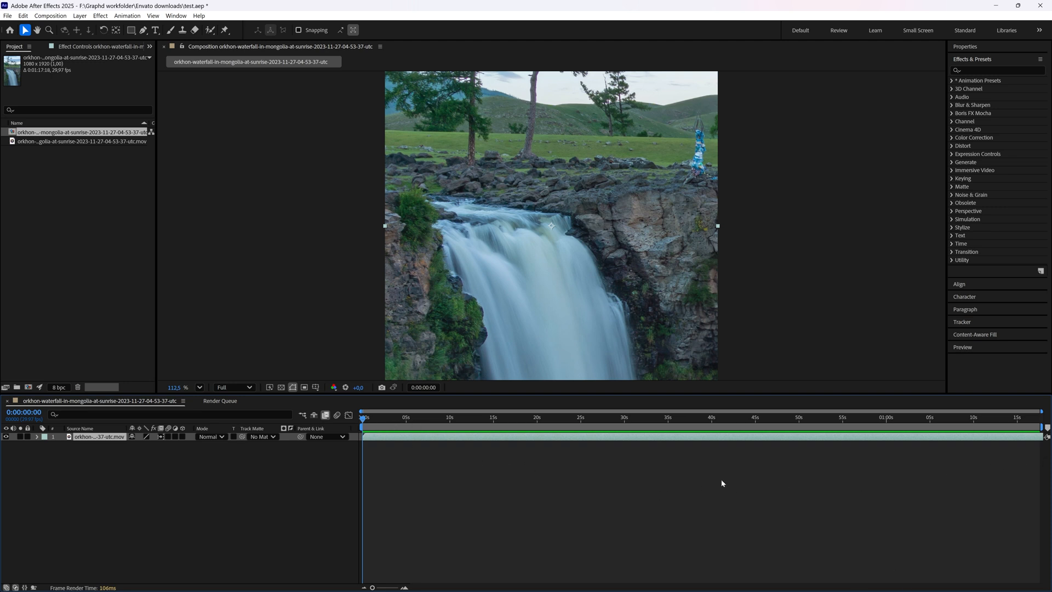
{"action": "mouse_move", "coordinate": [490, 446]}
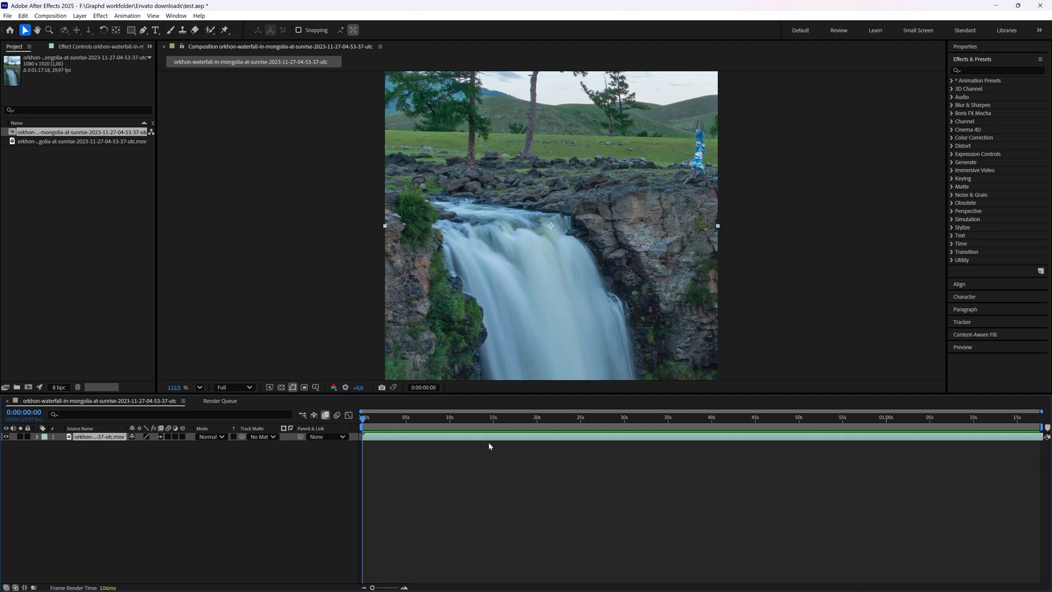
{"action": "mouse_move", "coordinate": [470, 496]}
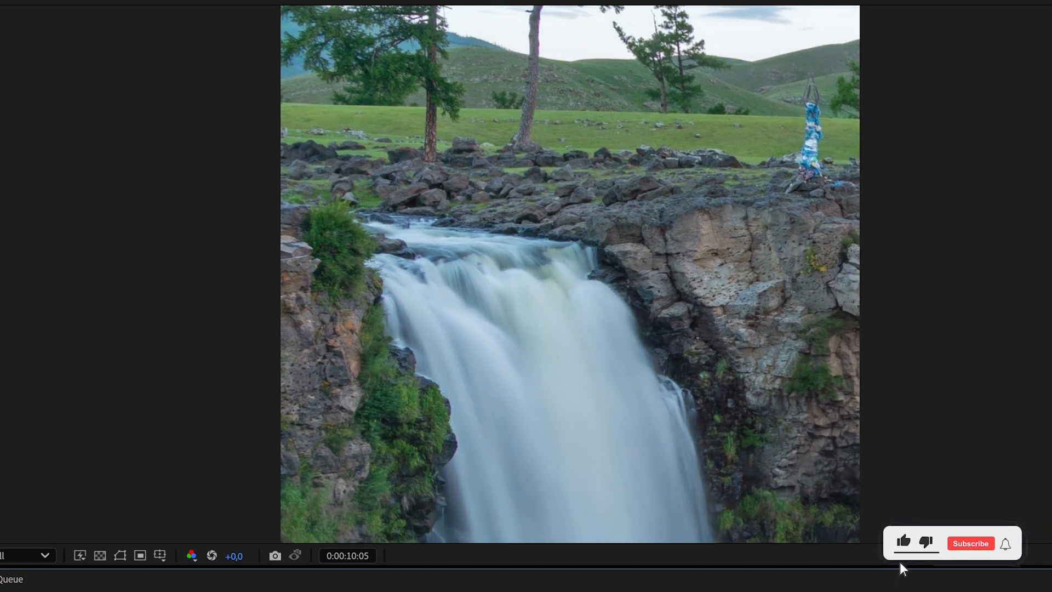
{"action": "left_click", "coordinate": [903, 543]}
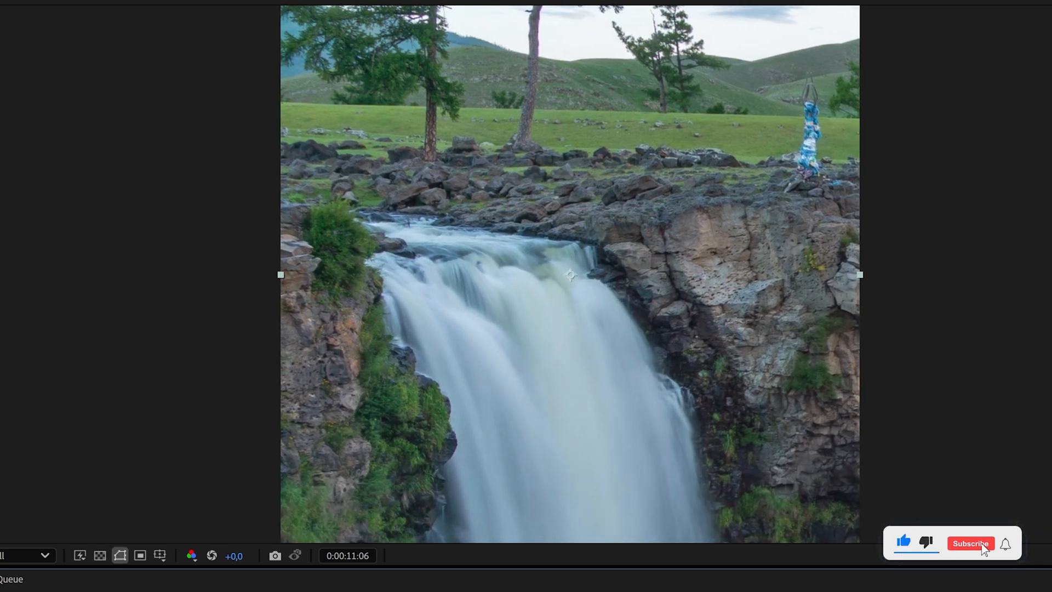
{"action": "left_click", "coordinate": [968, 543]}
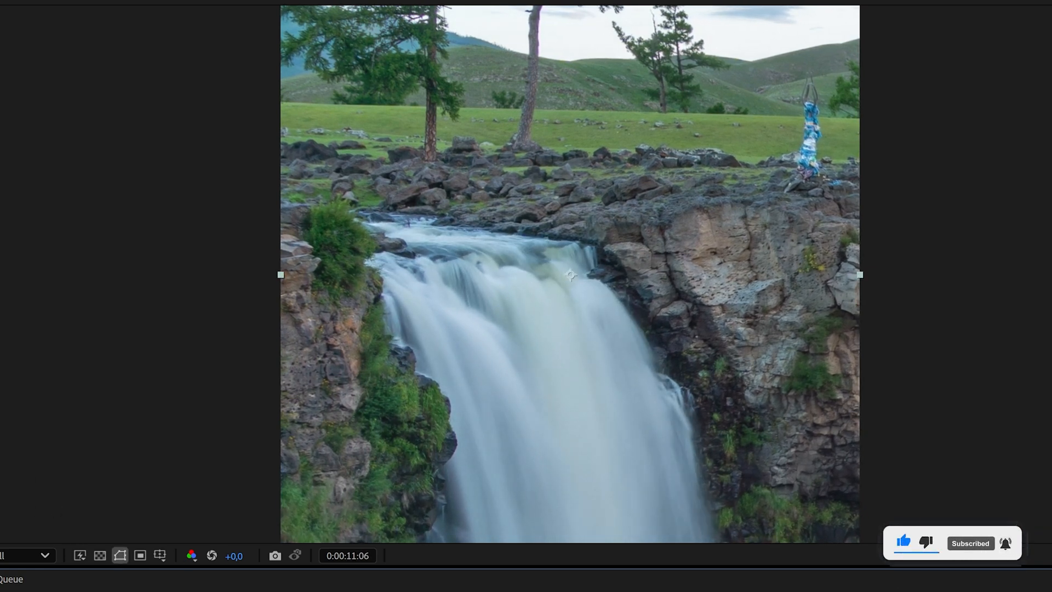